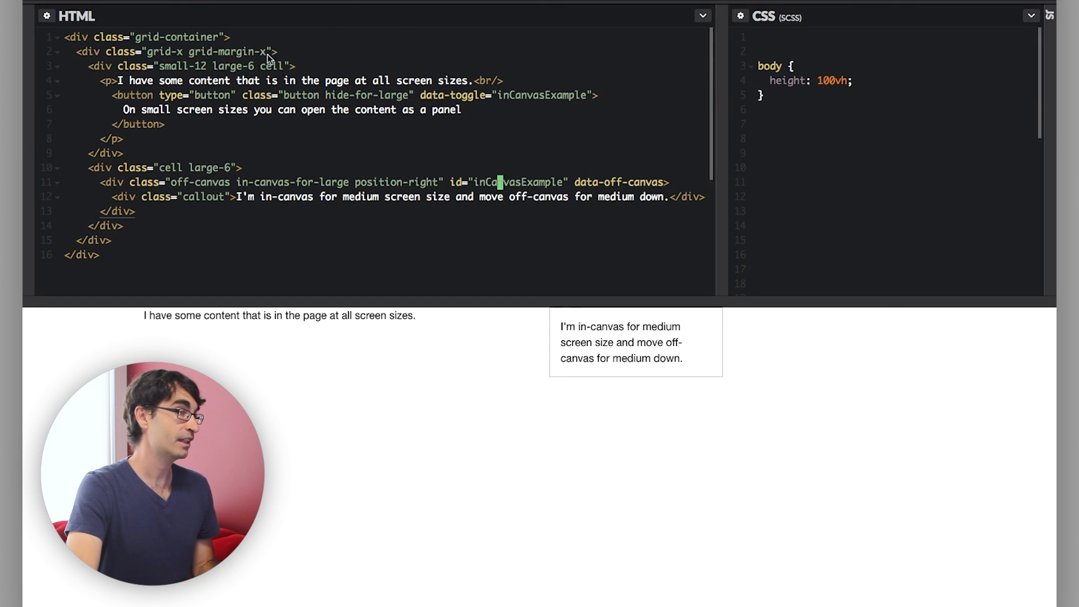
pyautogui.moveTo(94, 42)
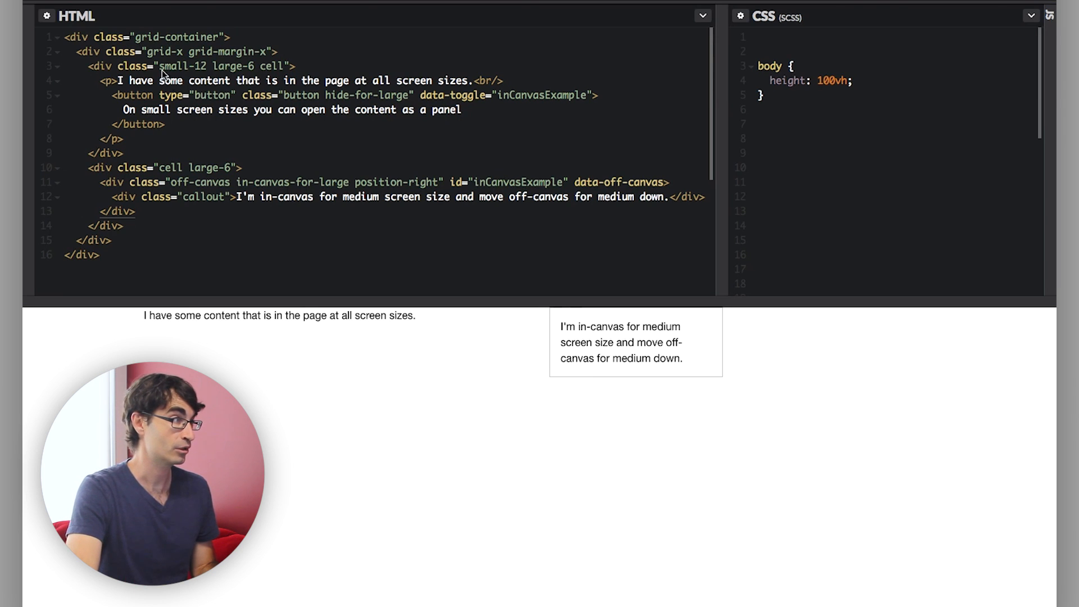
pyautogui.moveTo(387, 161)
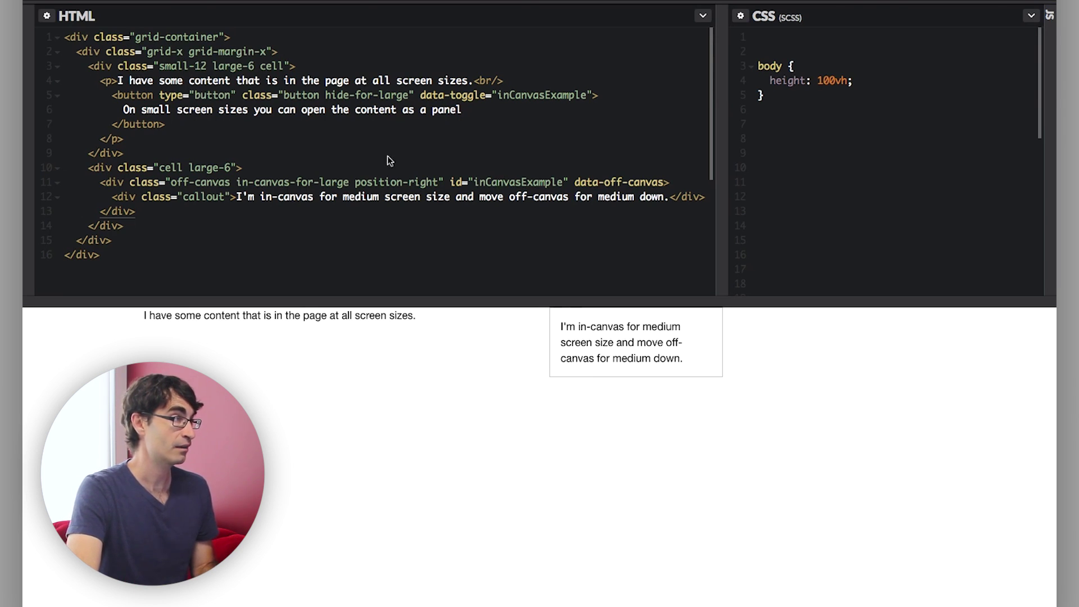
pyautogui.moveTo(155, 320)
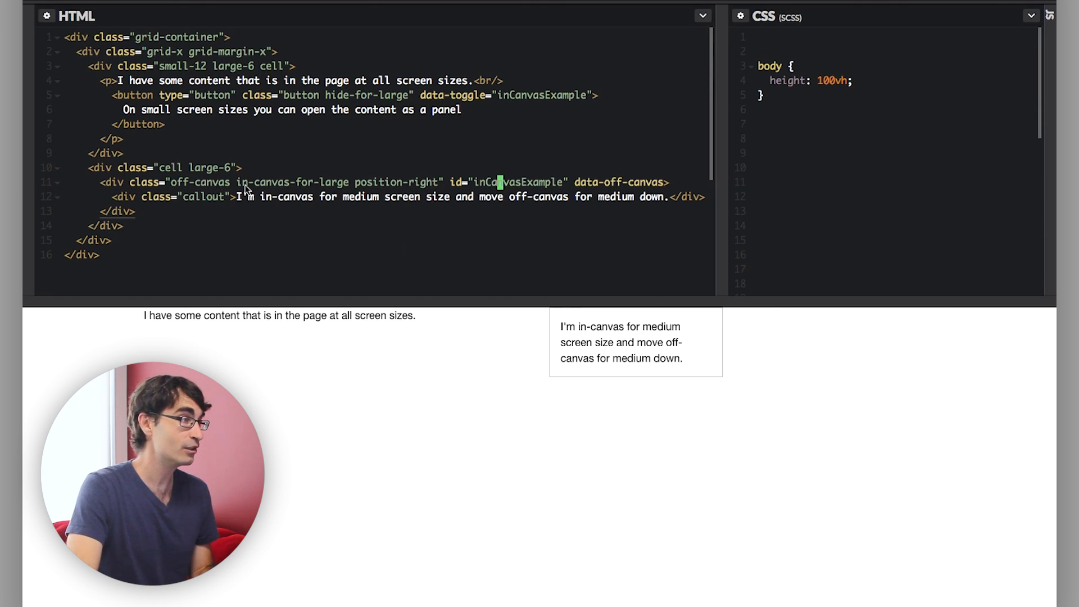
pyautogui.moveTo(420, 289)
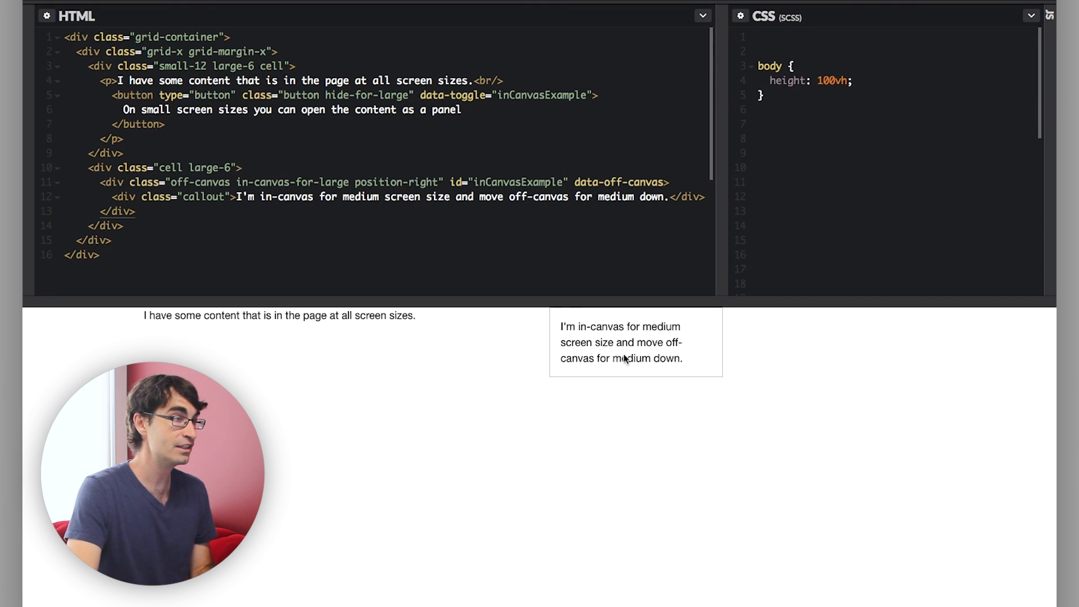
pyautogui.moveTo(577, 528)
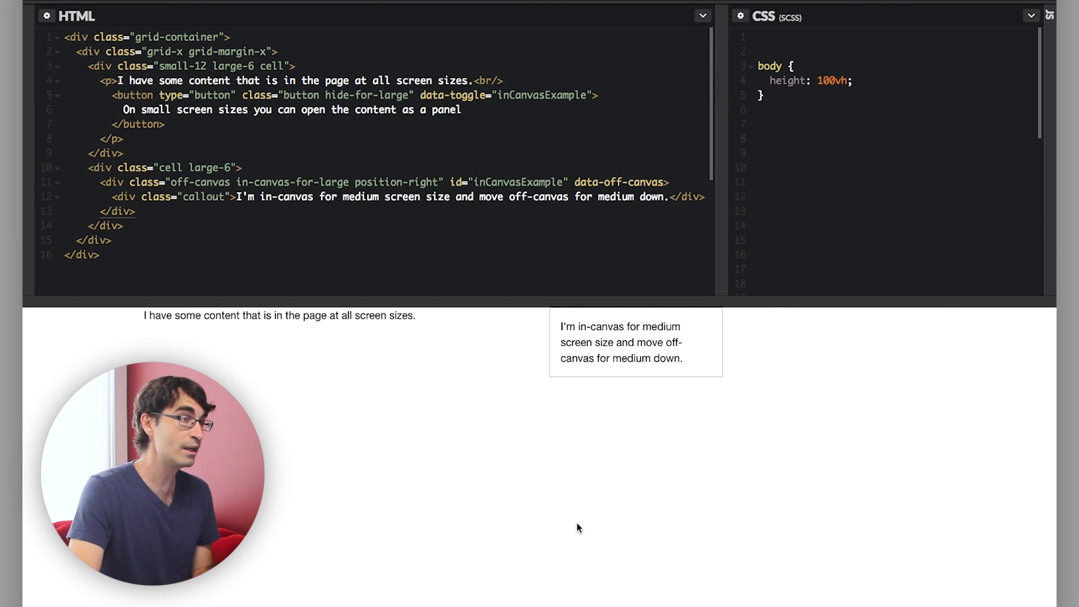
pyautogui.moveTo(592, 459)
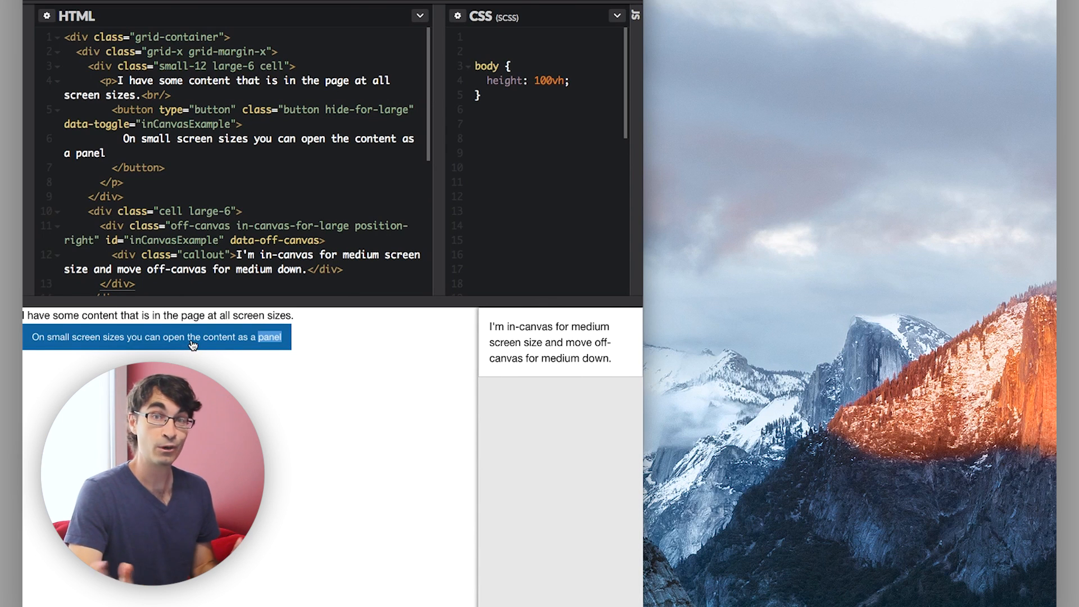
pyautogui.moveTo(180, 340)
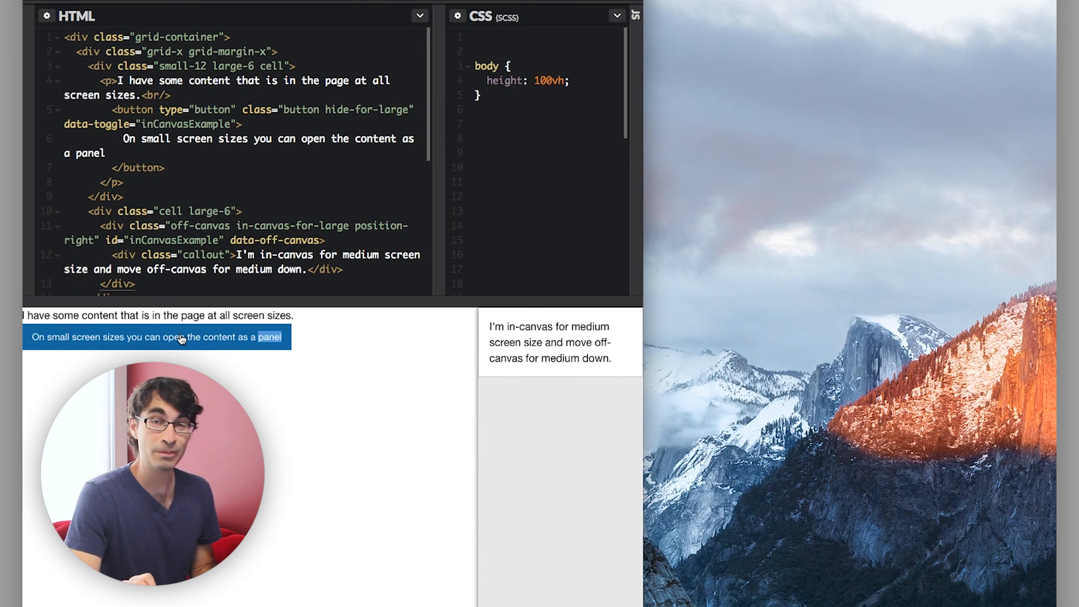